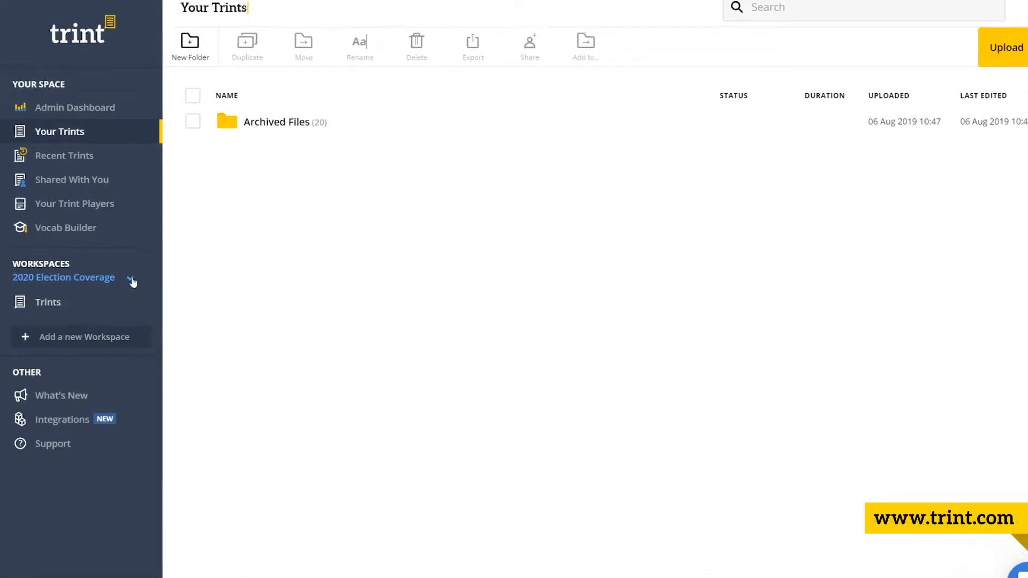
Expand the sidebar workspace list showing 2020 Election Coverage, National News and Business & Finance News
left_click(129, 276)
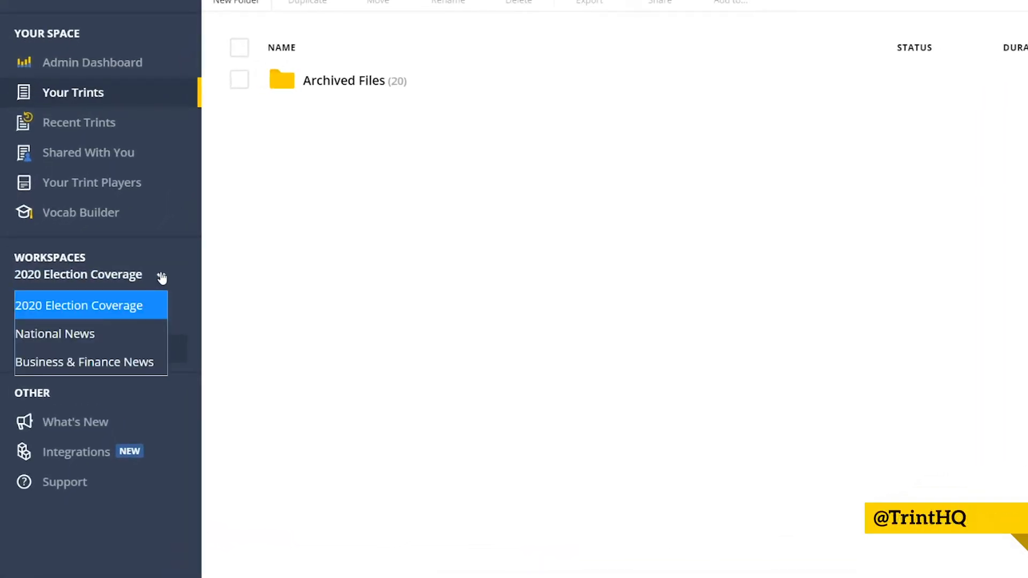
mouse_move(143, 321)
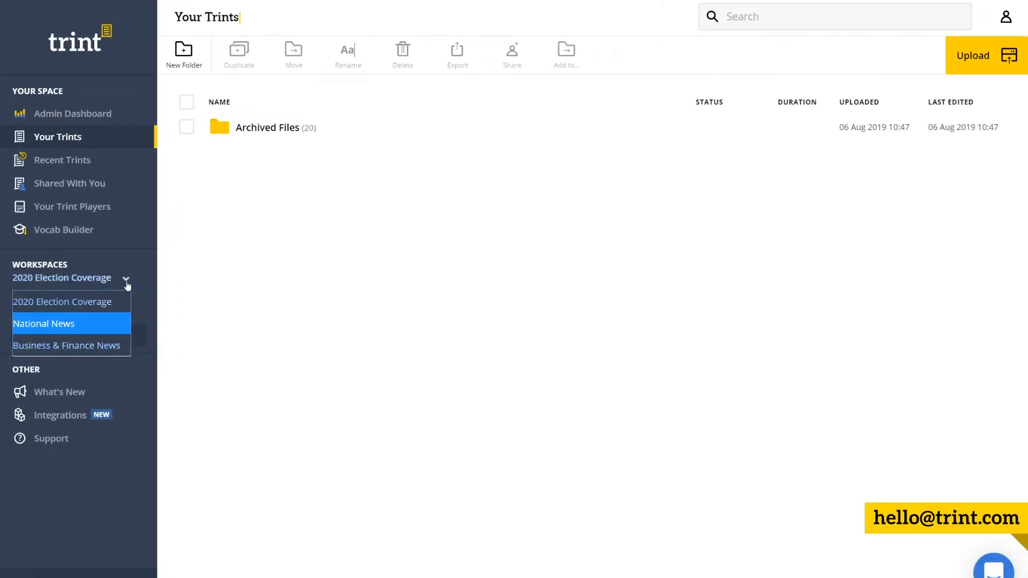
Create a new workspace named 'Workspace' with the description 'New Workspace'
left_click(77, 336)
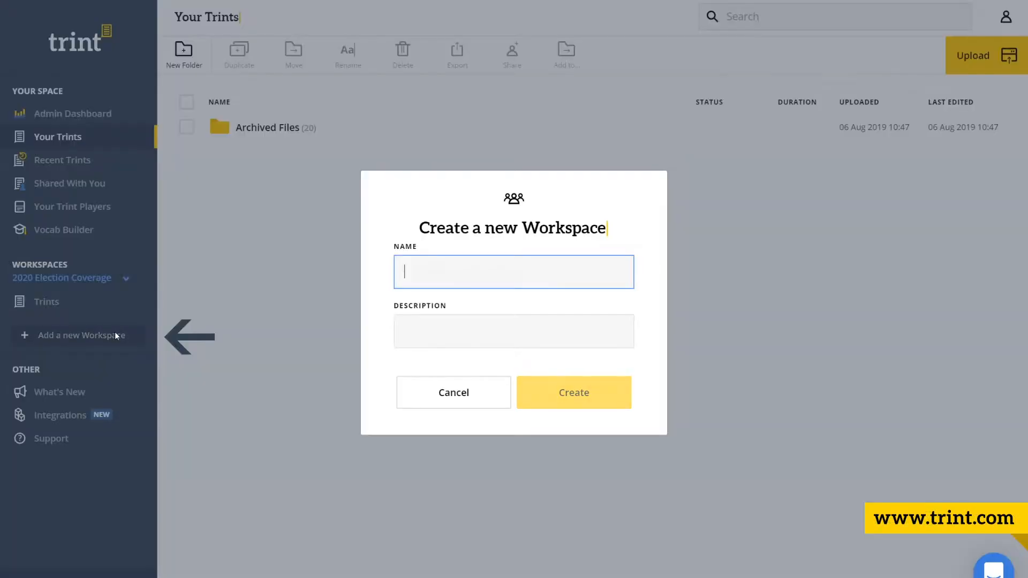
type("Worksp")
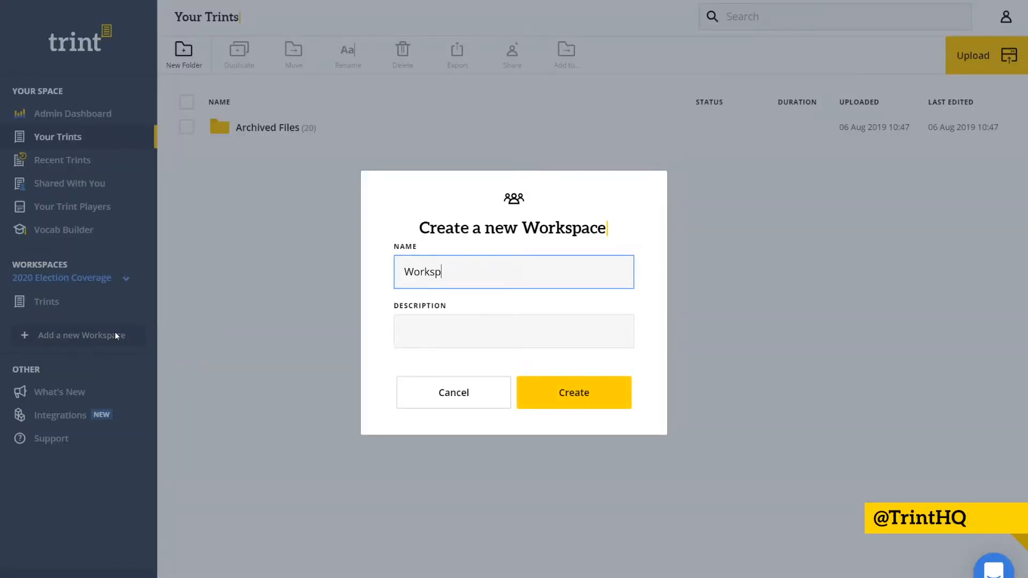
type("ace")
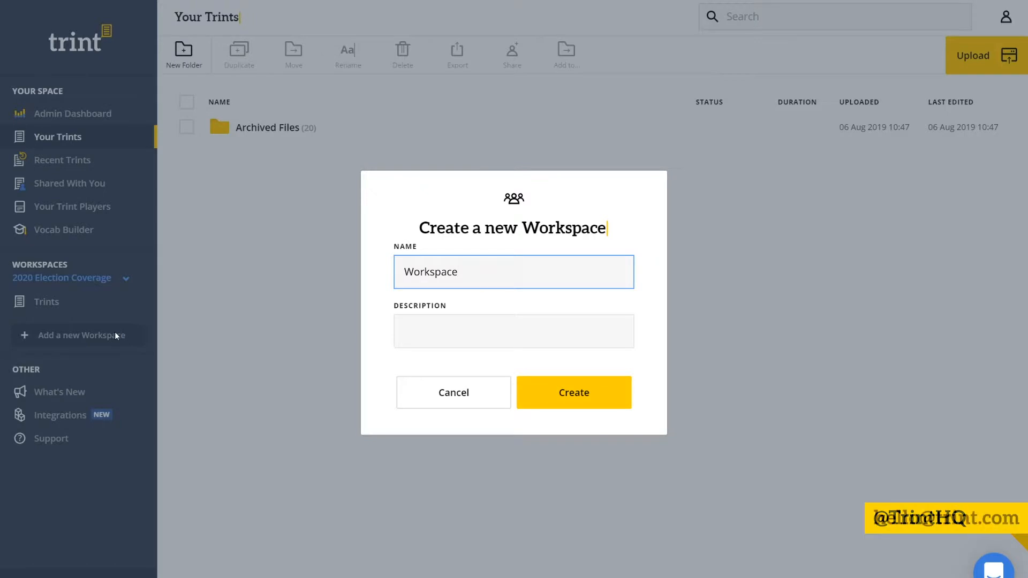
type("New")
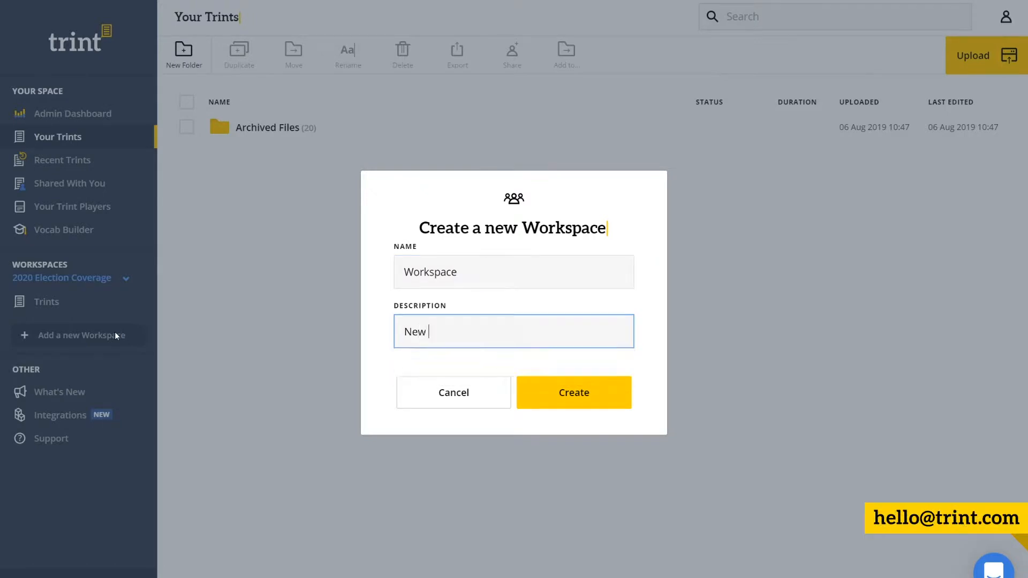
type("Workspace")
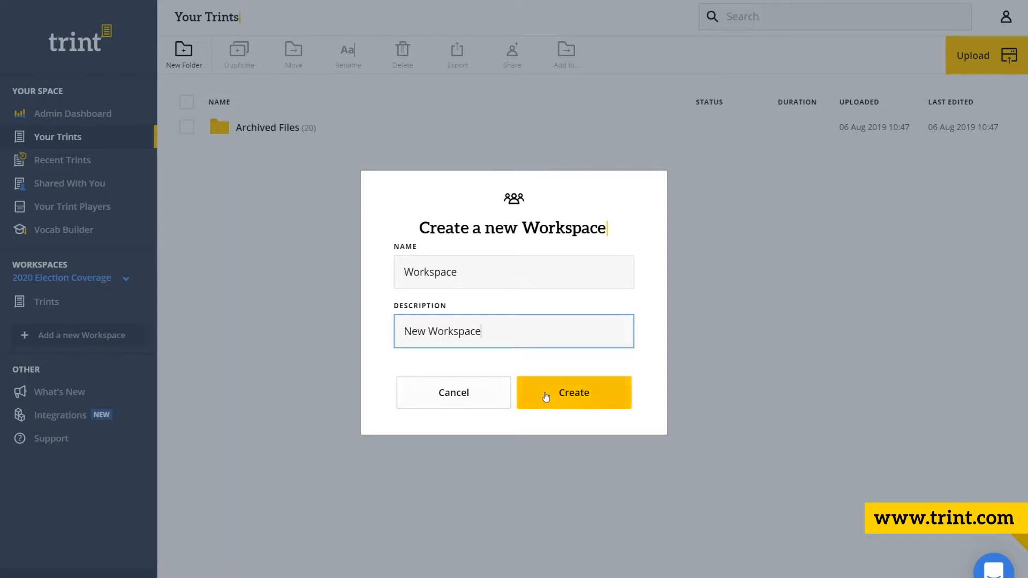
left_click(573, 392)
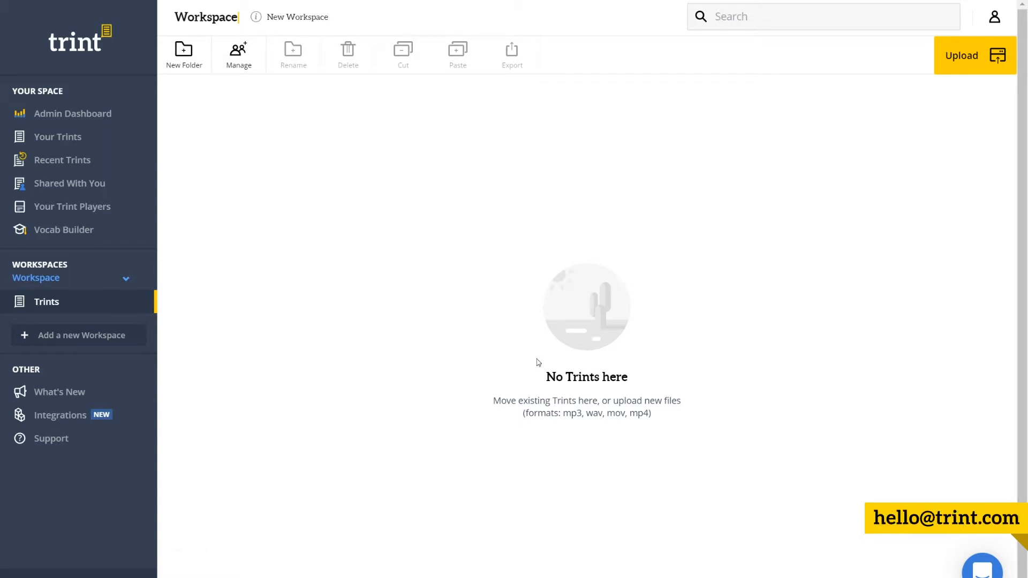
mouse_move(239, 54)
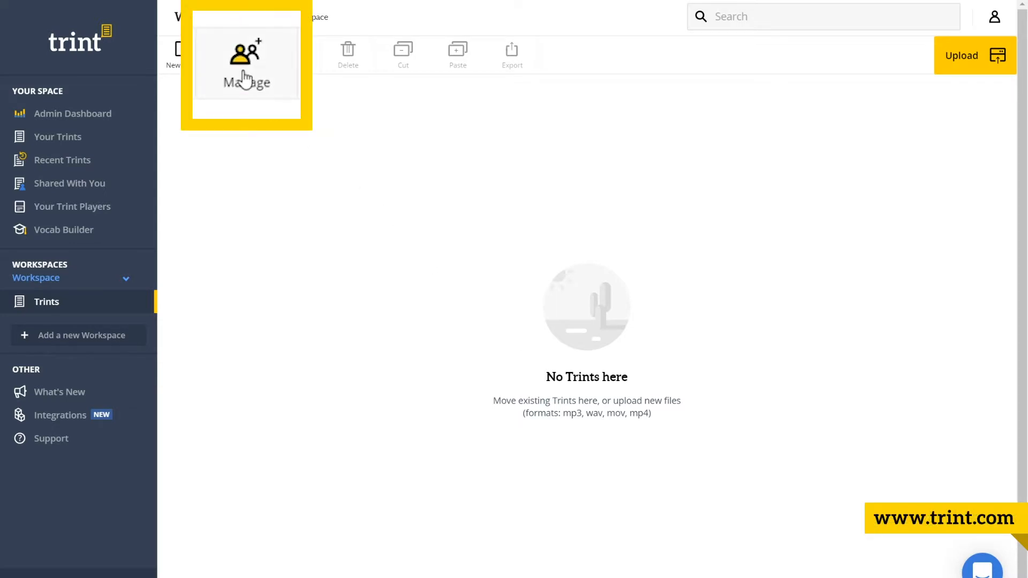
left_click(238, 54)
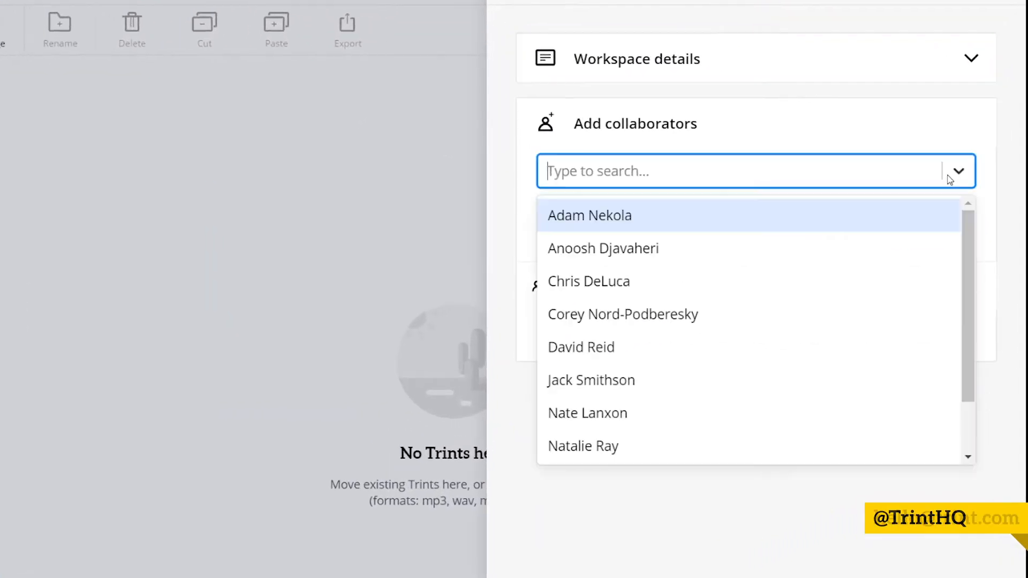
left_click(603, 248)
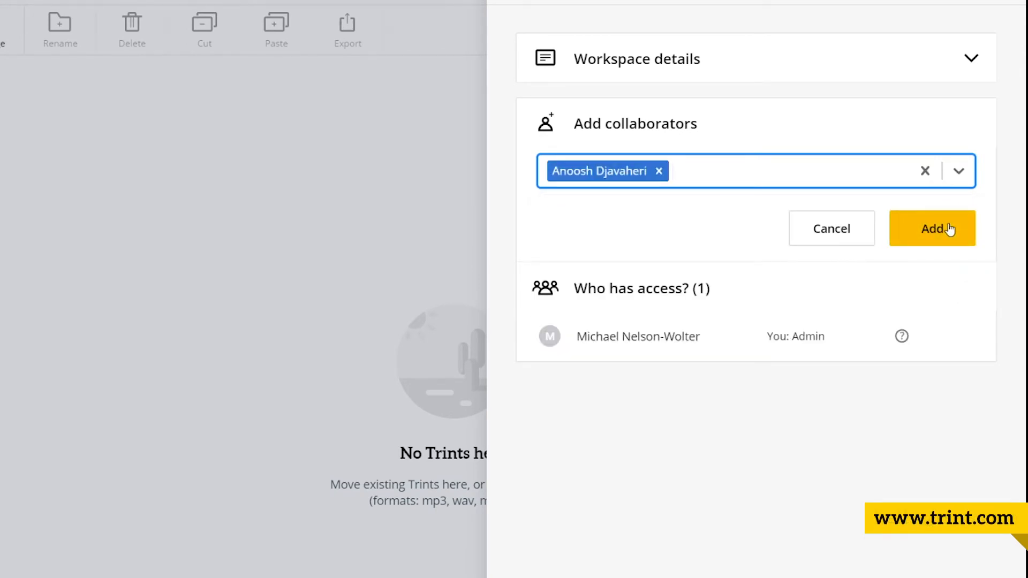
left_click(932, 228)
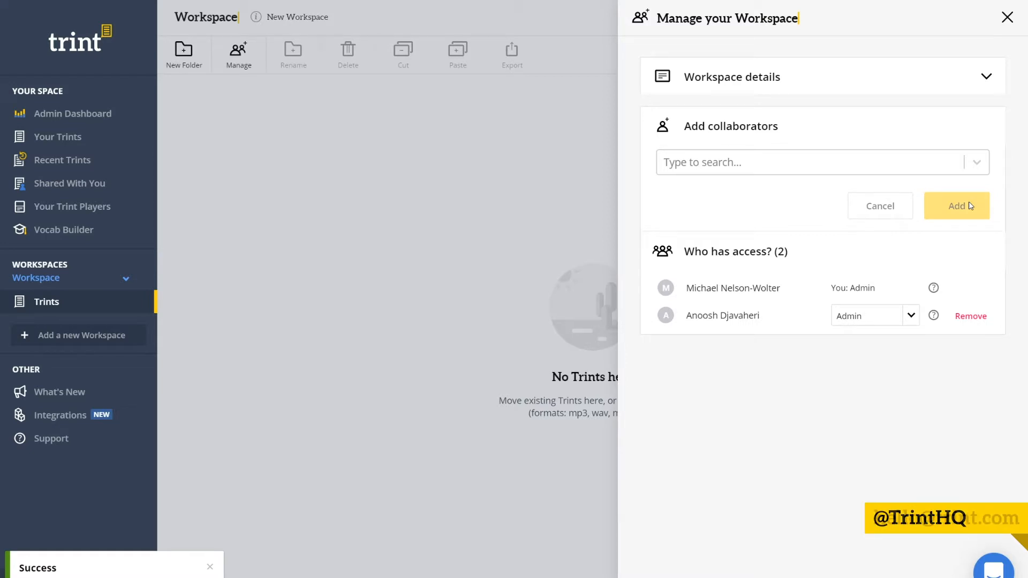
left_click(1008, 17)
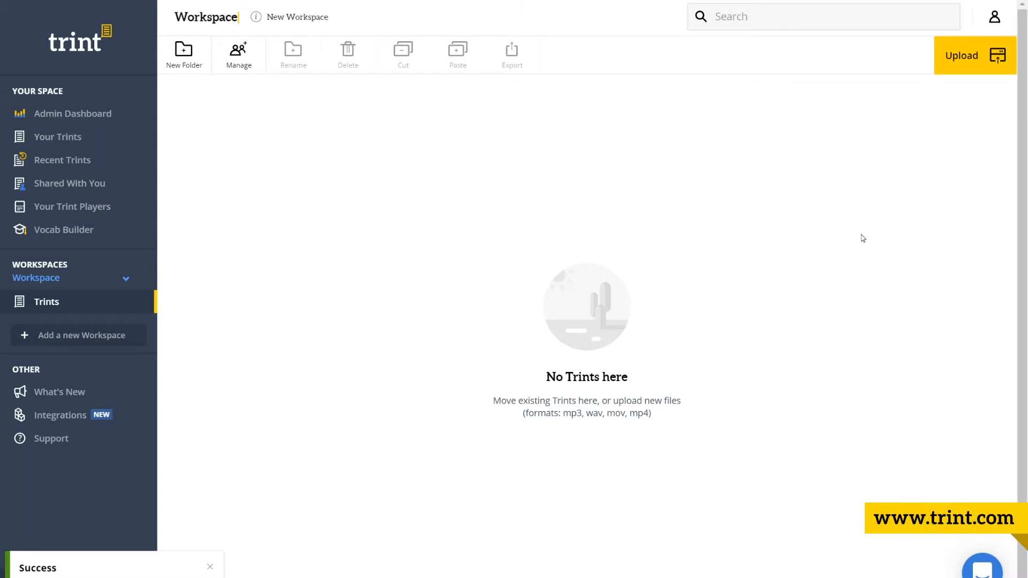
mouse_move(86, 114)
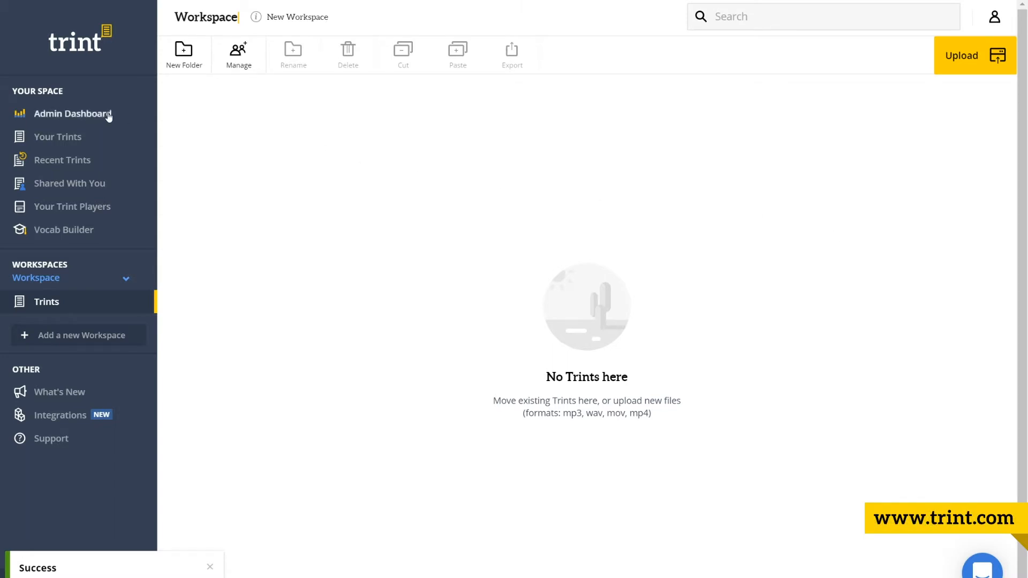
In the admin dashboard's roles list, create an 'Executive' role with Upload to Workspace and Edit Workspaces permissions
left_click(72, 113)
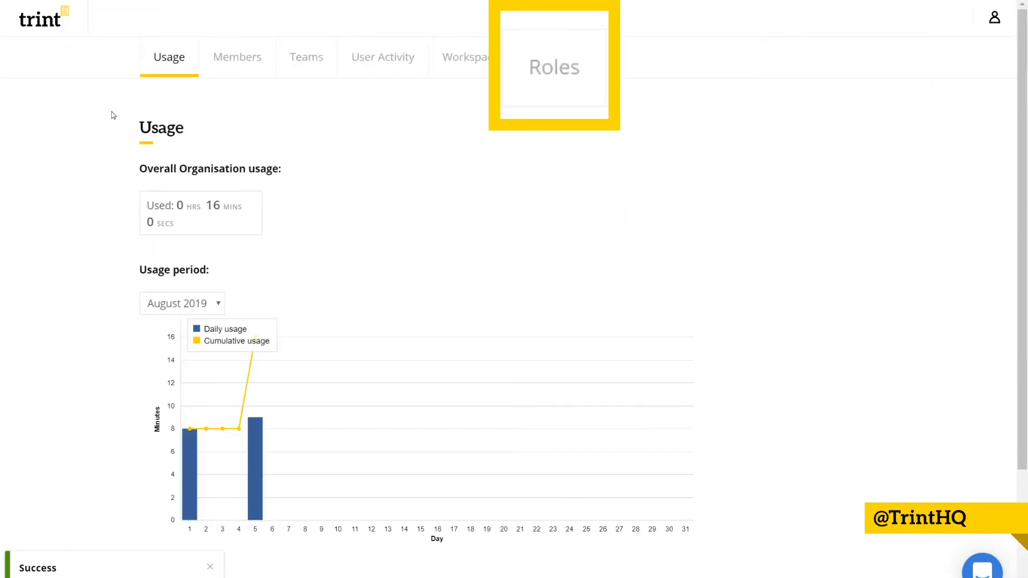
left_click(551, 57)
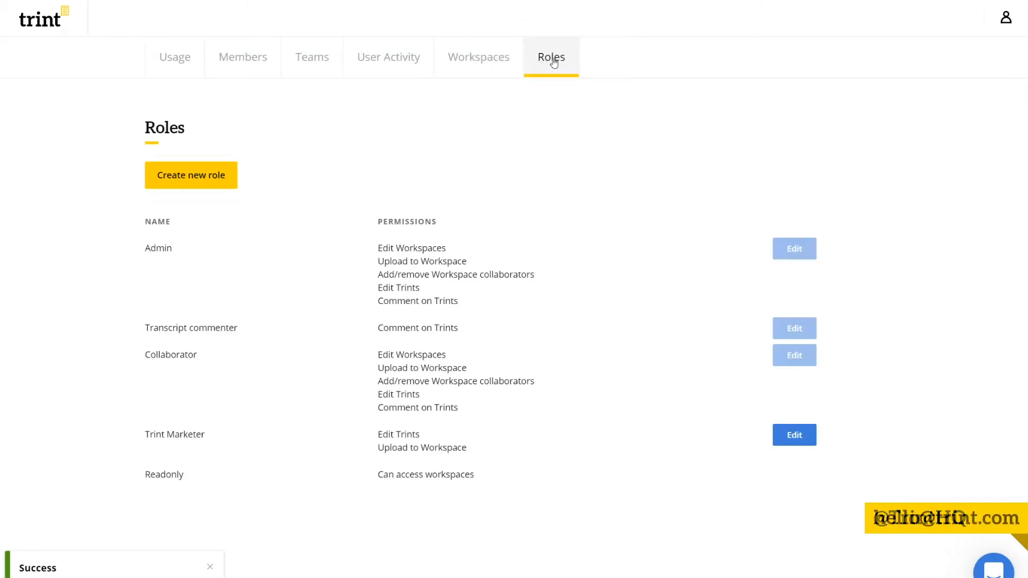
left_click(190, 175)
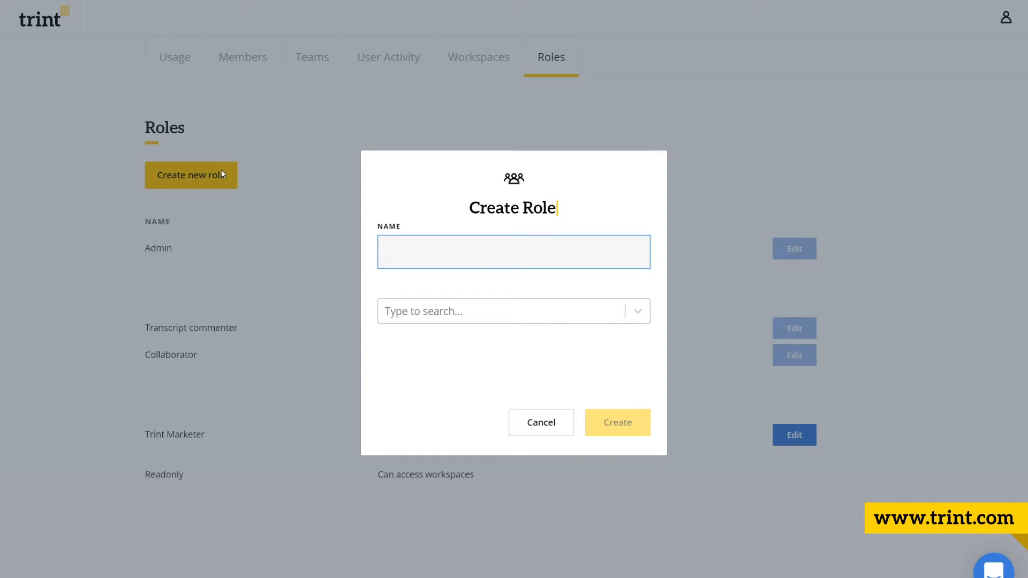
type("Executive")
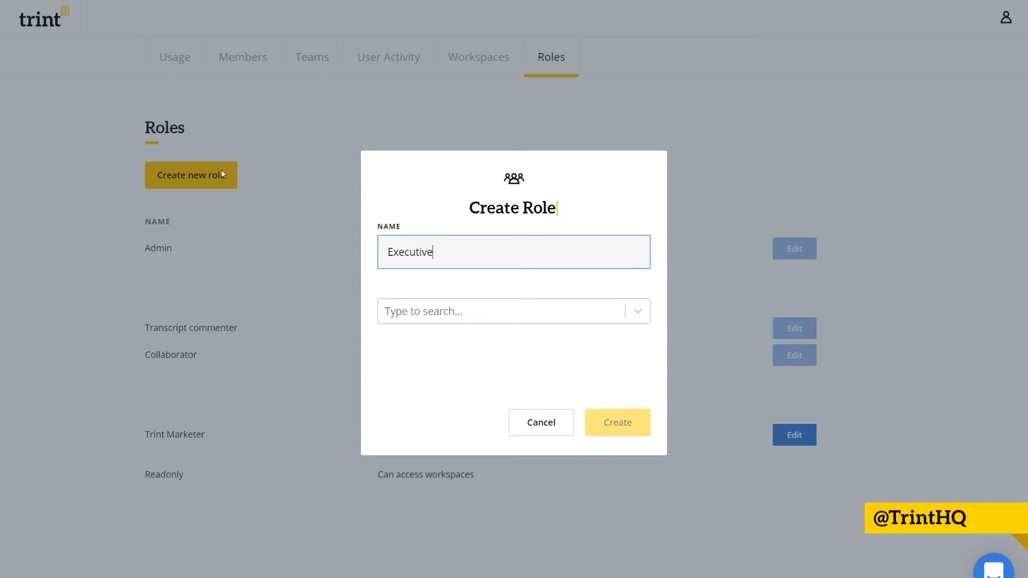
left_click(498, 310)
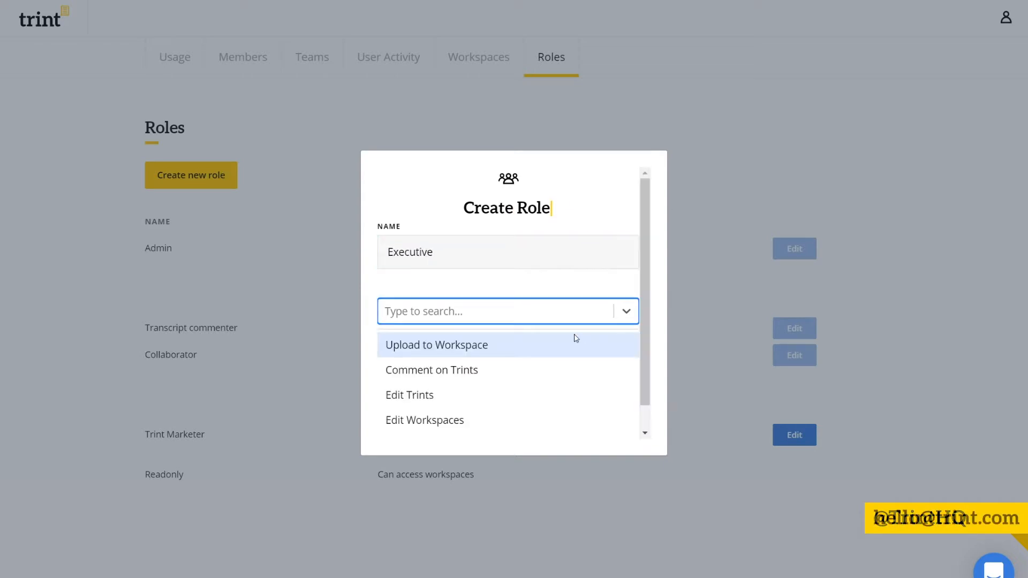
left_click(436, 345)
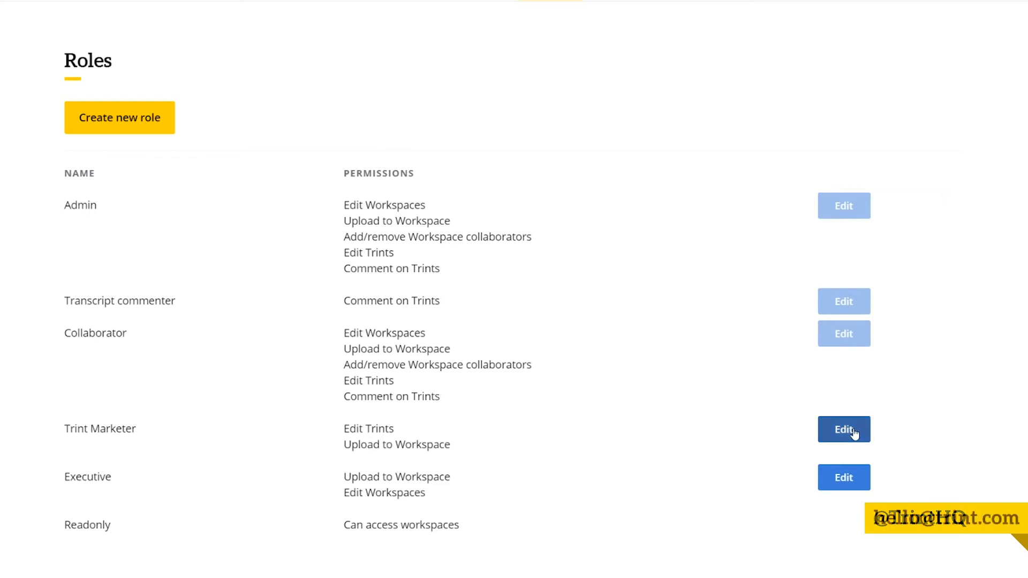
Add the Comment on Trints permission to the Trint Marketer role and update it
left_click(844, 430)
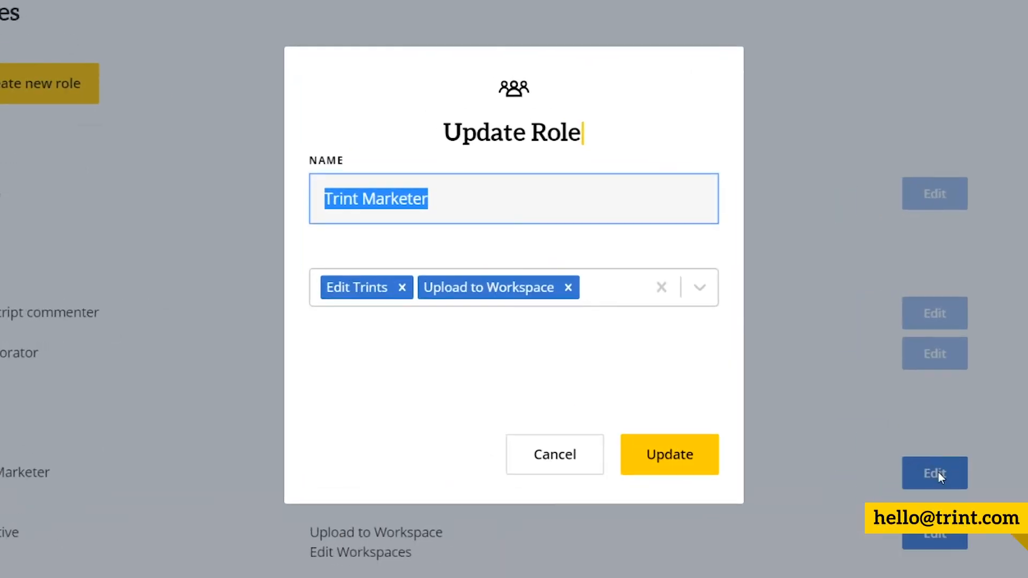
left_click(699, 287)
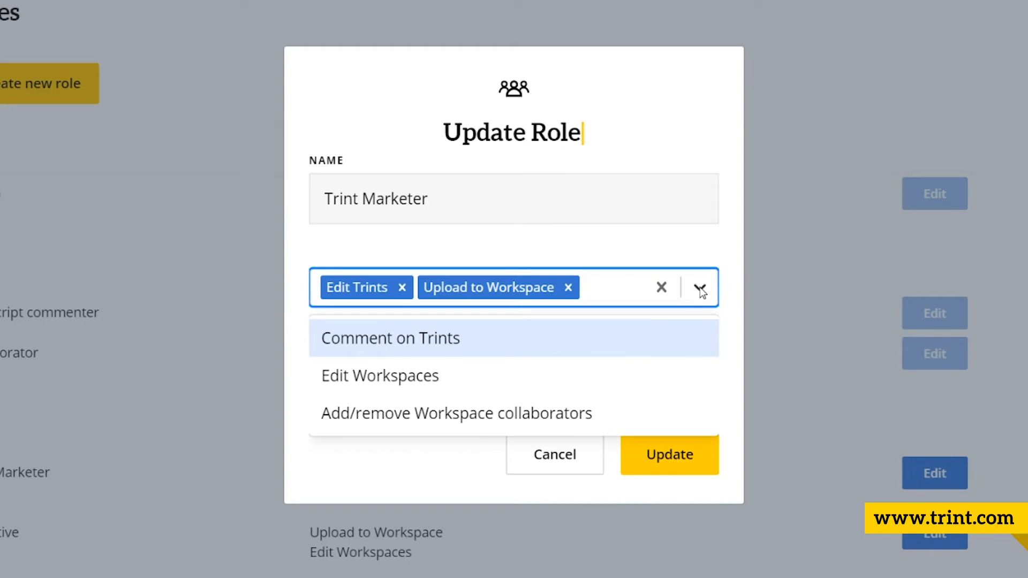
left_click(389, 337)
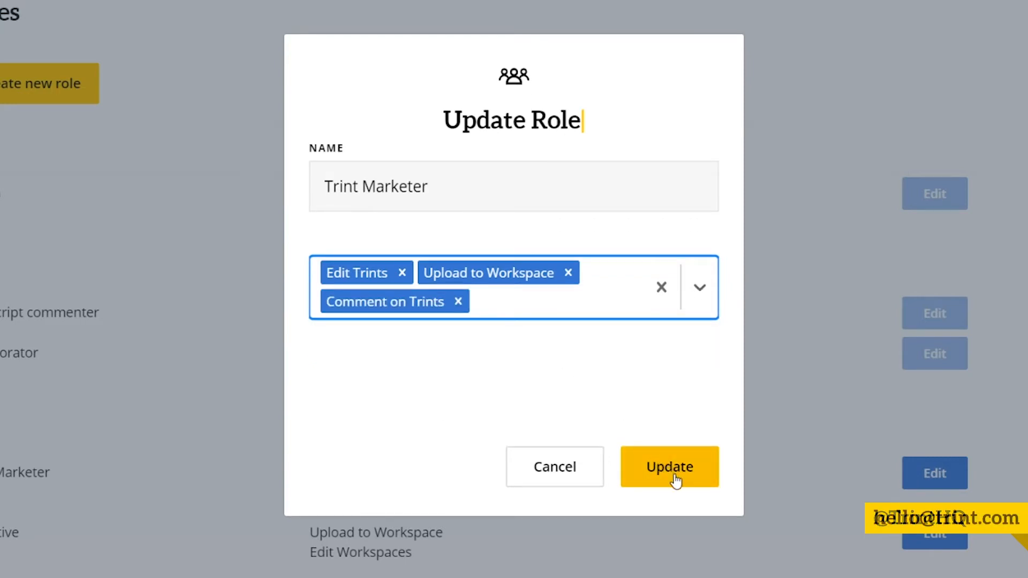
left_click(669, 467)
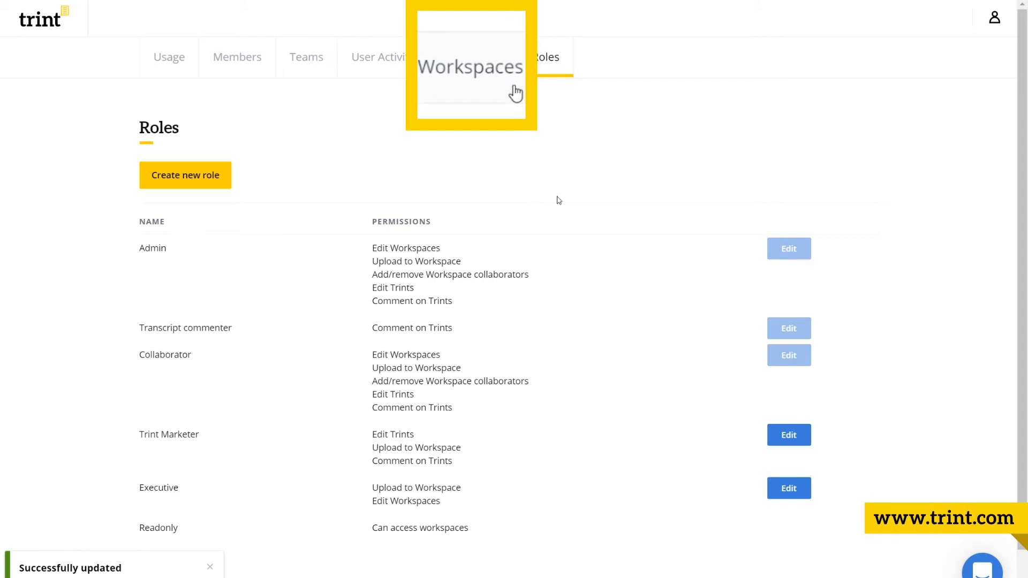
Show the admin Workspaces overview listing all five workspaces with transcripts, members and dates
left_click(479, 57)
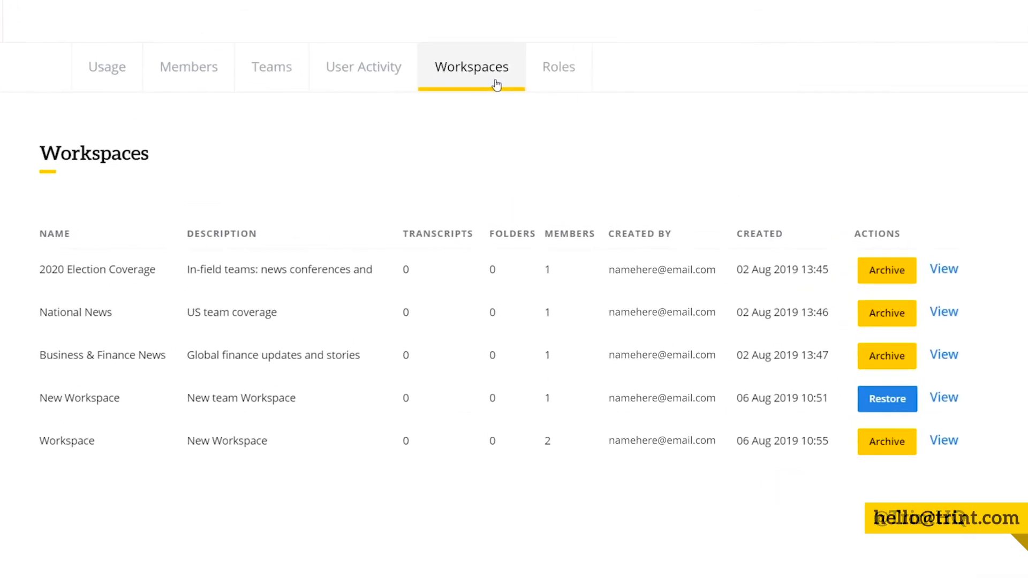
mouse_move(984, 358)
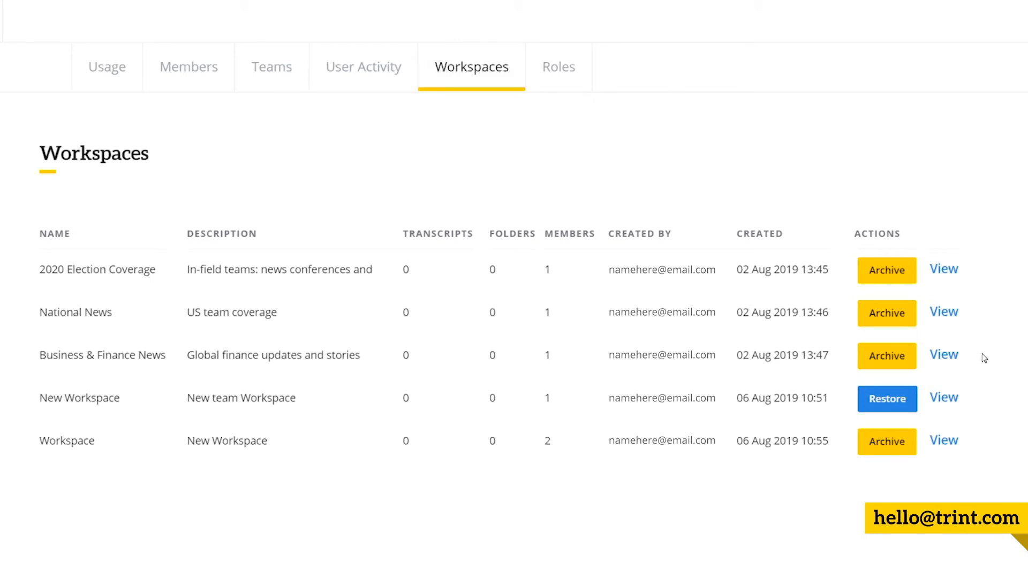
mouse_move(979, 433)
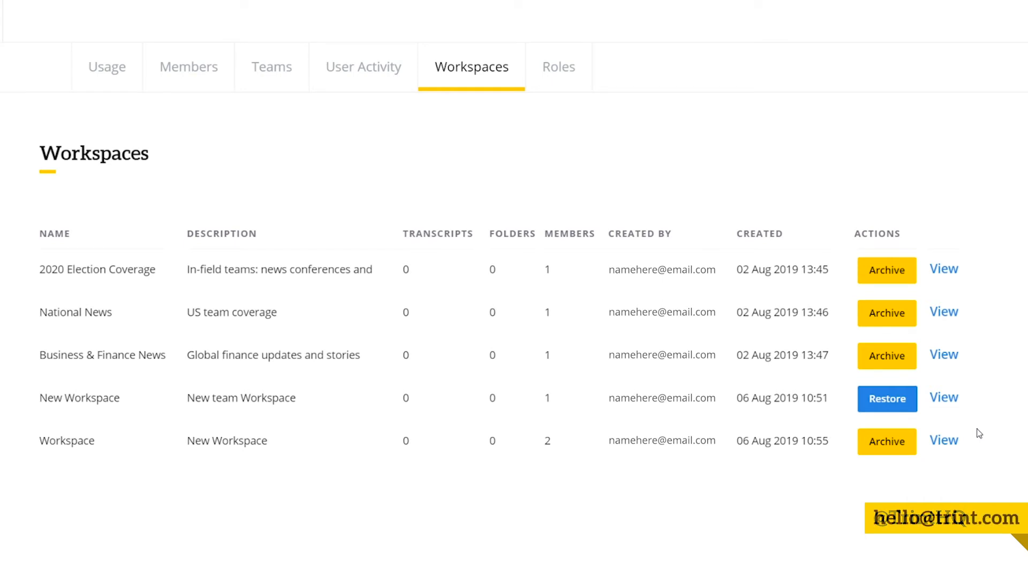
scroll("up", 3)
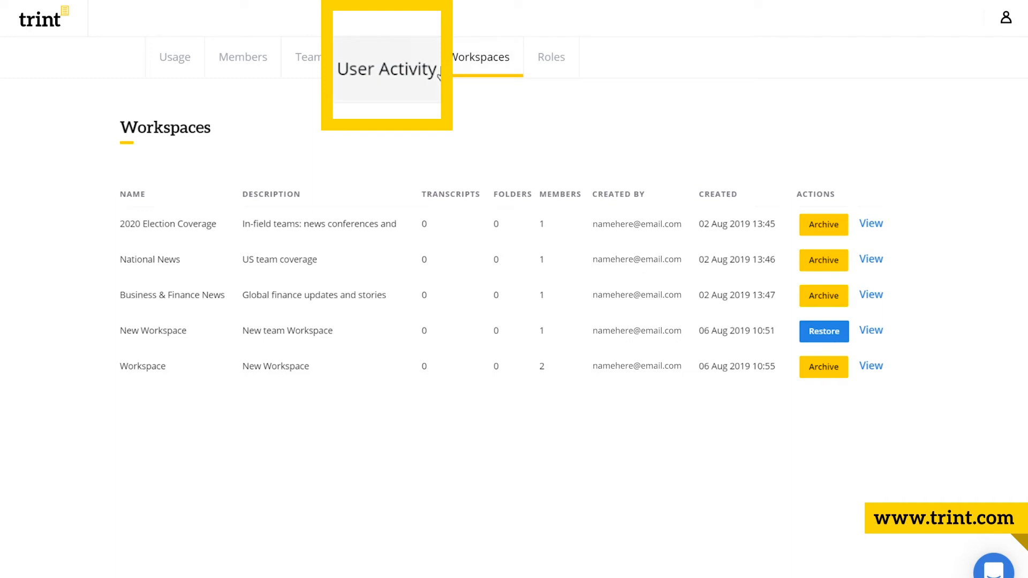
Show the User Activity log of recent workspace creations, the added collaborator and uploaded transcript
left_click(384, 56)
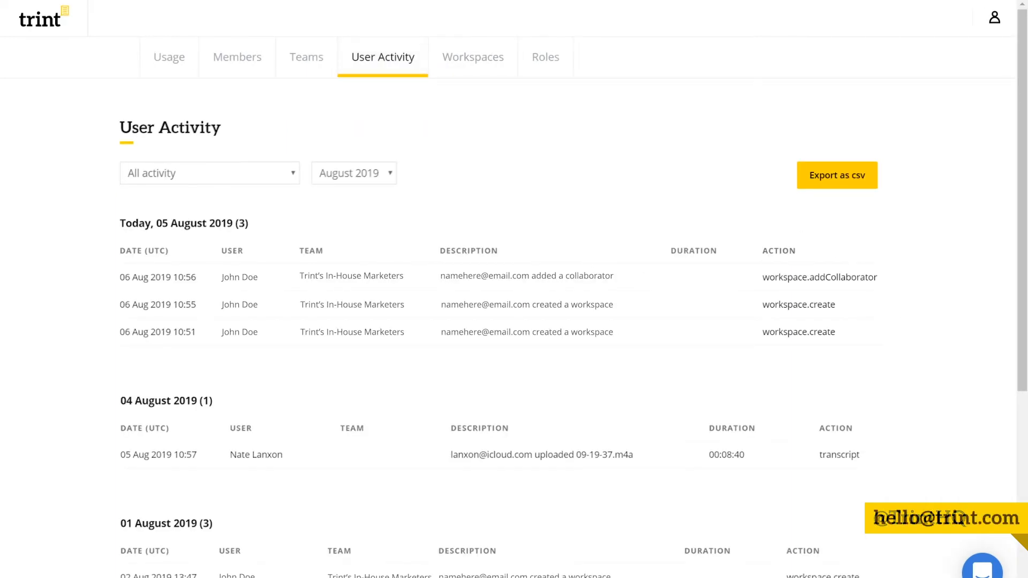
left_click(837, 174)
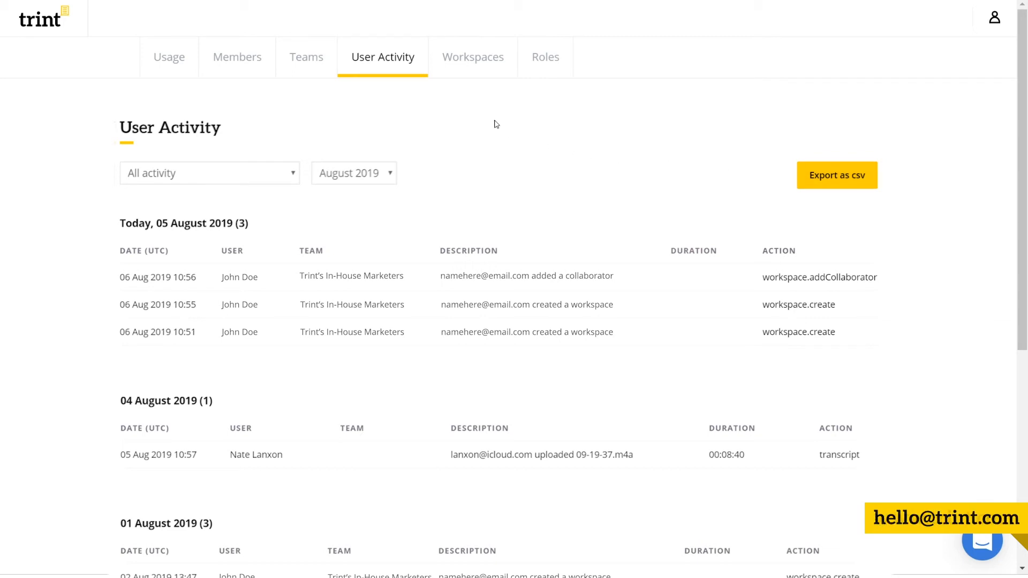
mouse_move(473, 57)
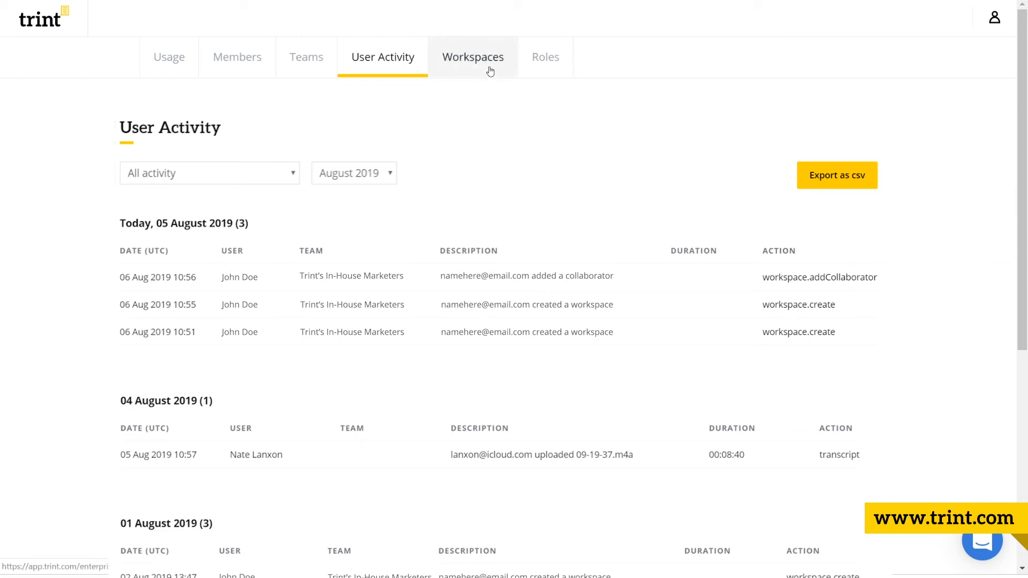
Archive the 'Workspace' workspace from the admin Workspaces overview
left_click(473, 57)
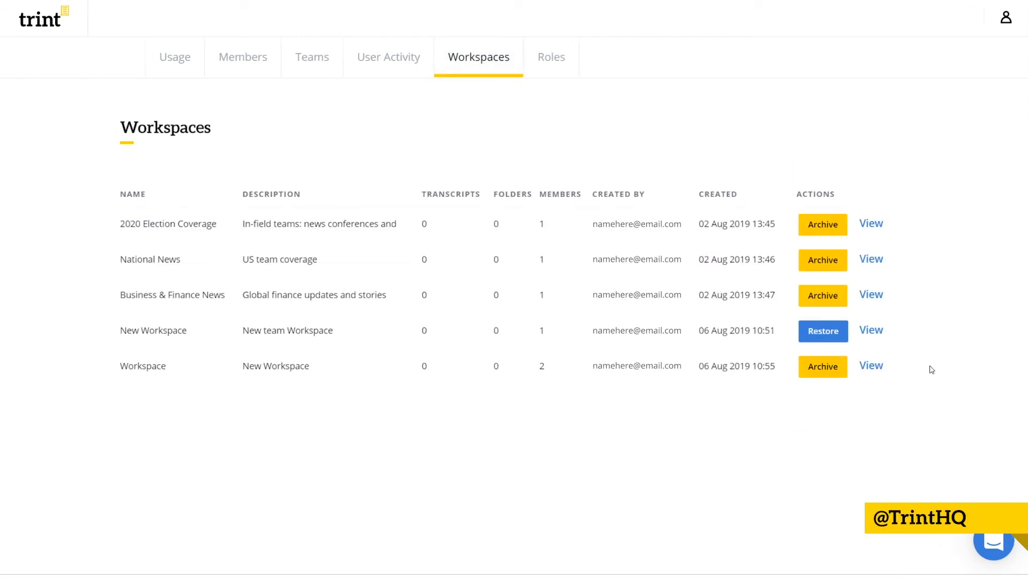
left_click(823, 366)
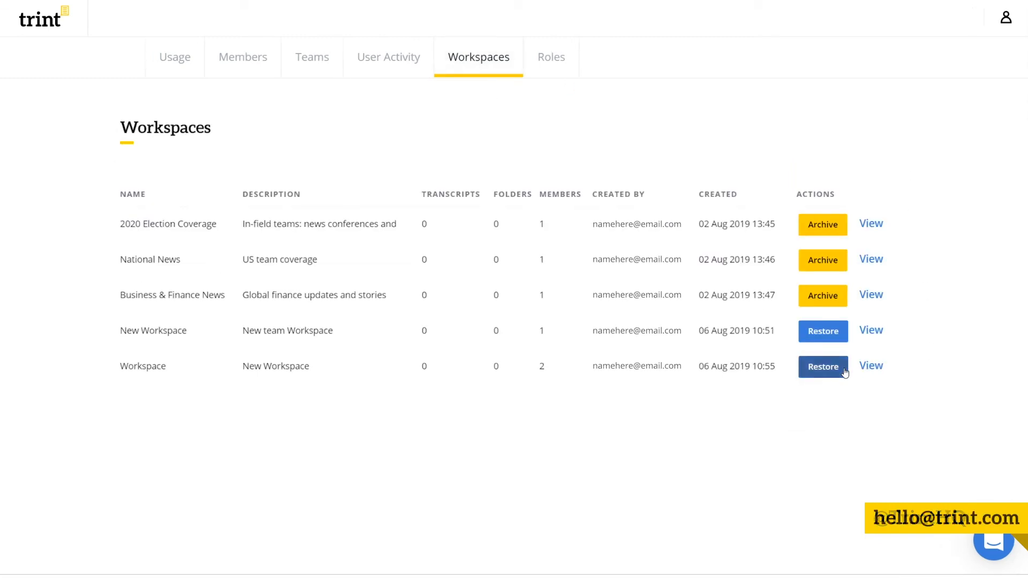